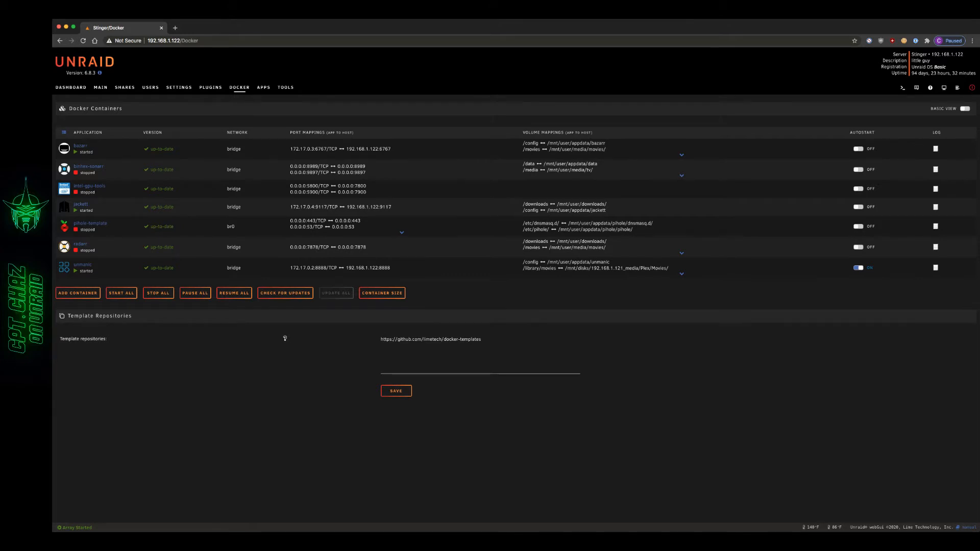
mouse_move(259, 340)
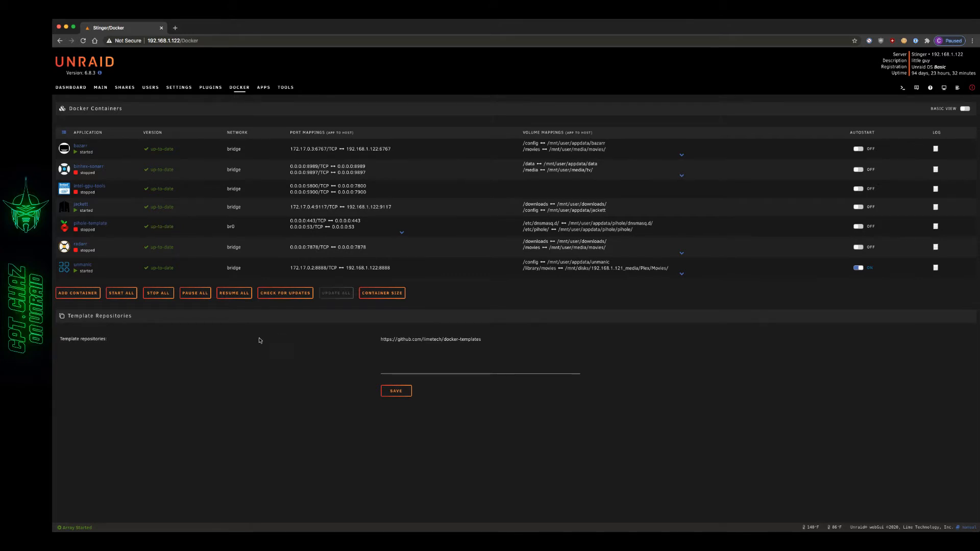
mouse_move(106, 208)
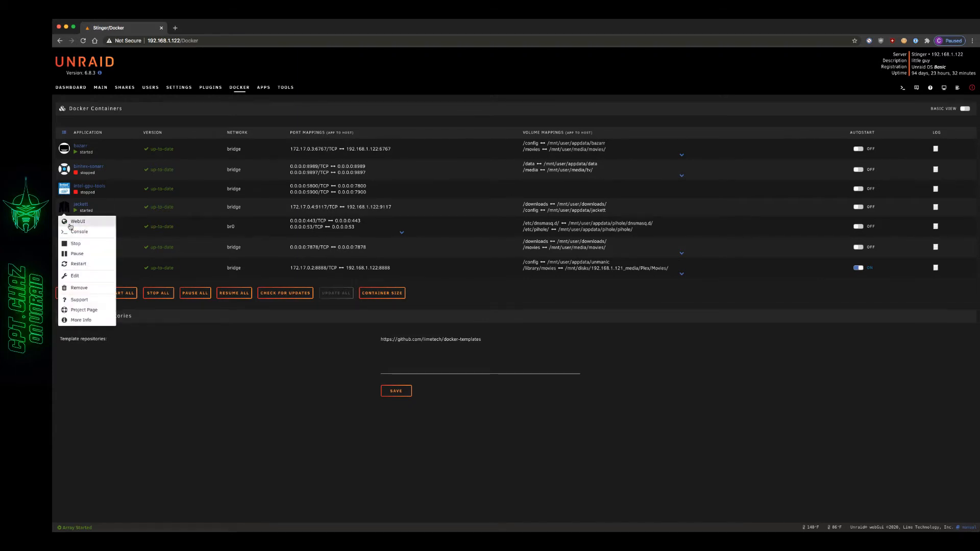
mouse_move(80, 287)
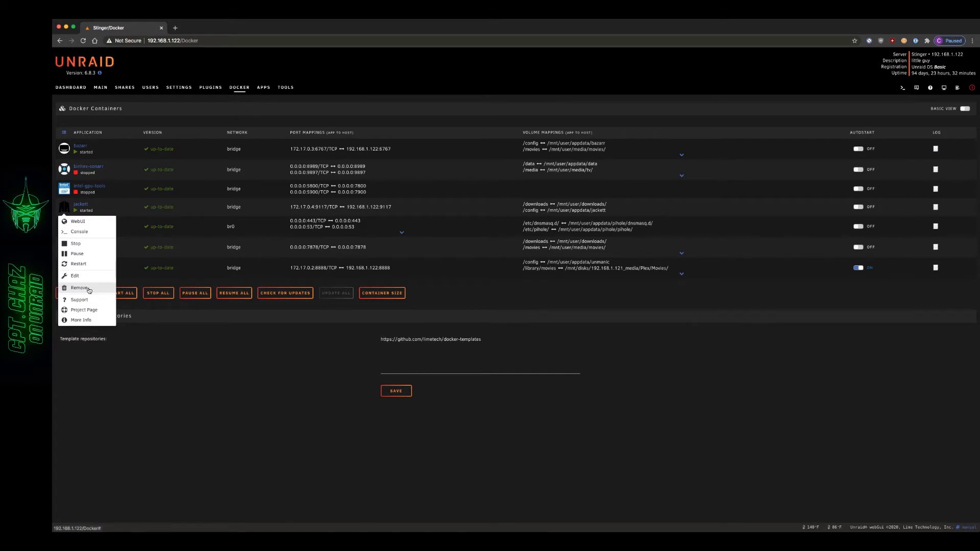
Step: Request removal of the jackett container, keeping 'also remove image' checked
left_click(80, 288)
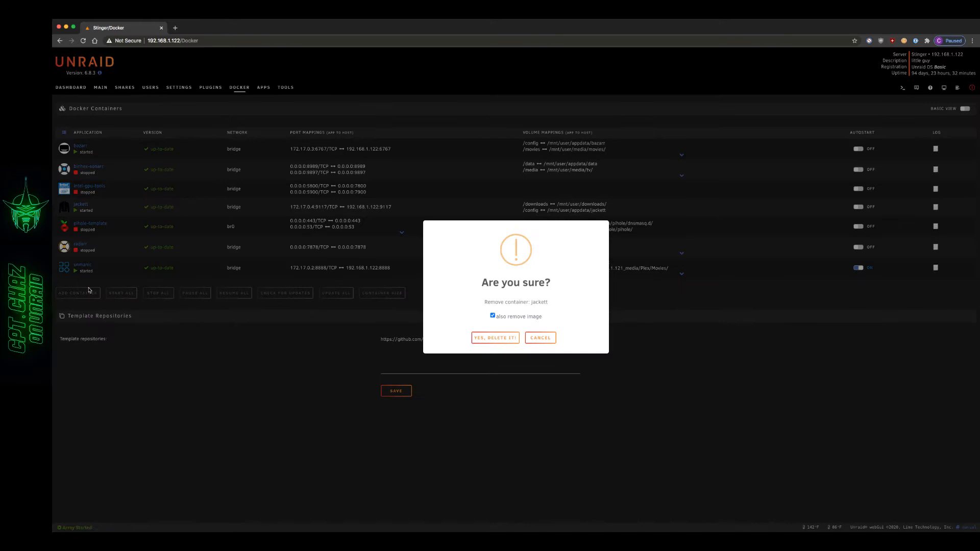
mouse_move(496, 331)
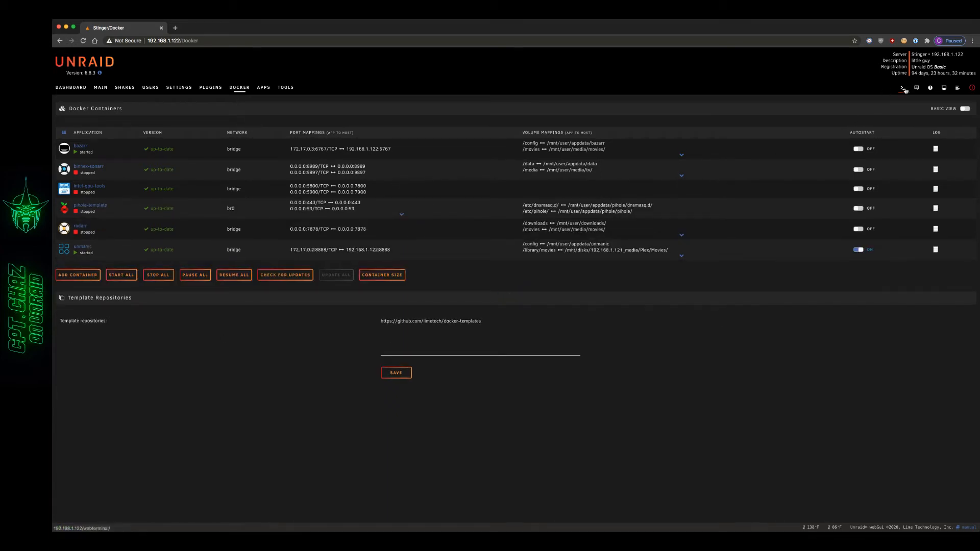
Step: Open the web terminal and change into /mnt/user/appdata
left_click(901, 87)
type("cd /mnt")
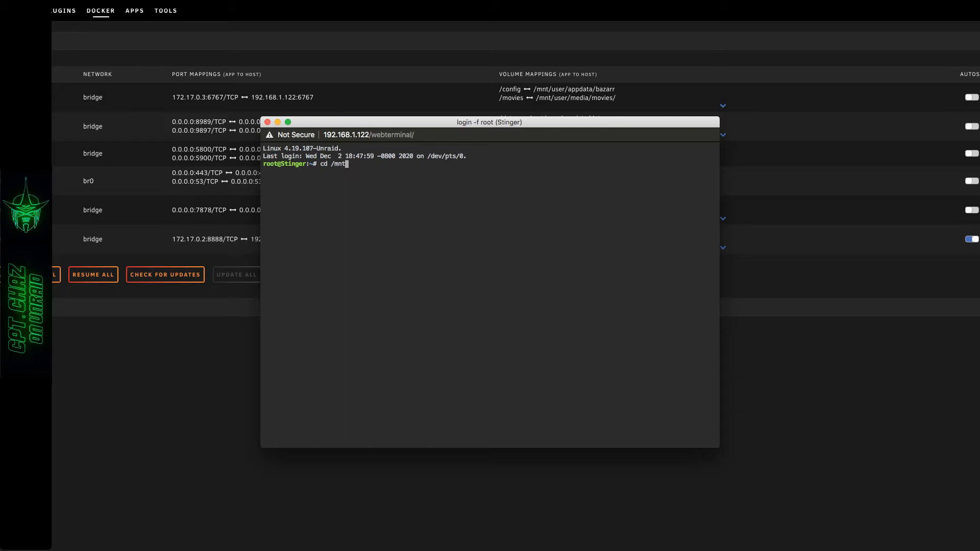
type("user/")
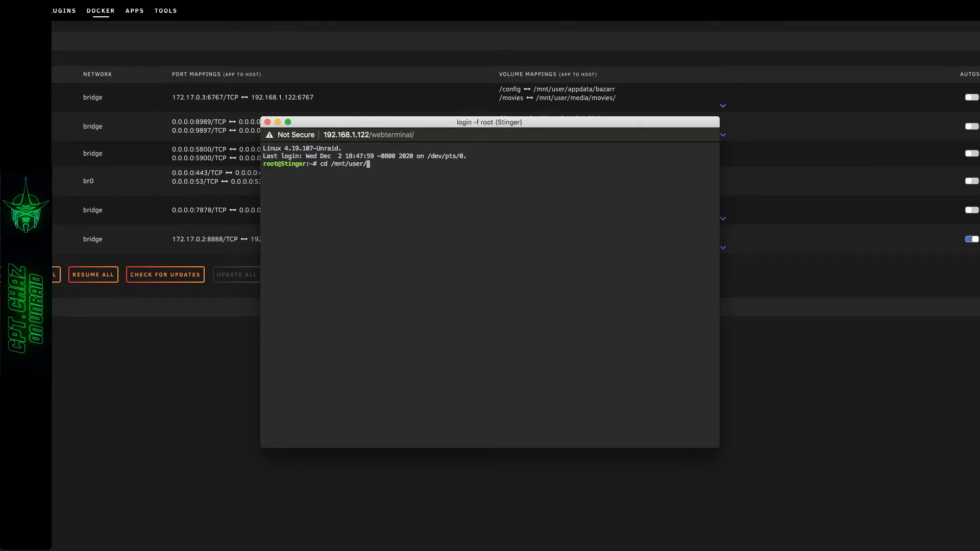
key("Return")
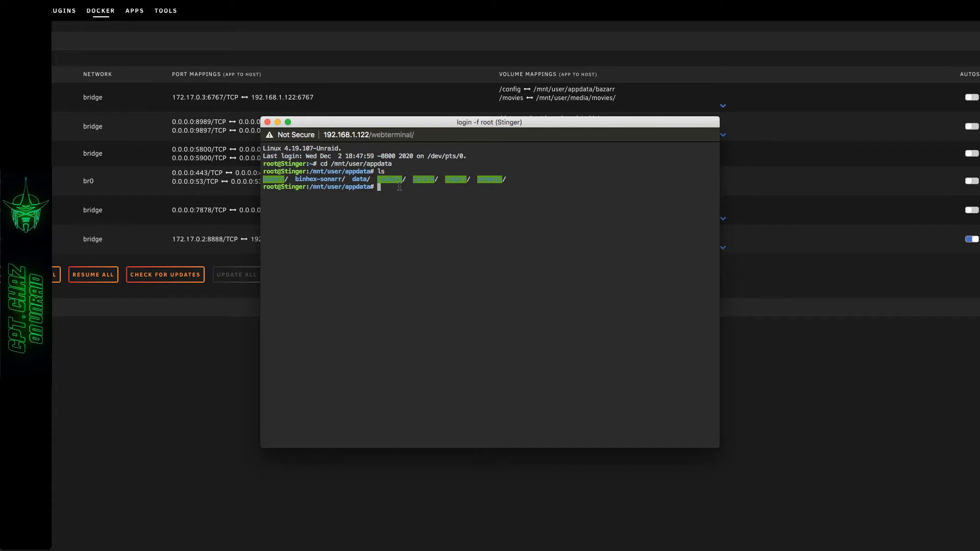
mouse_move(399, 232)
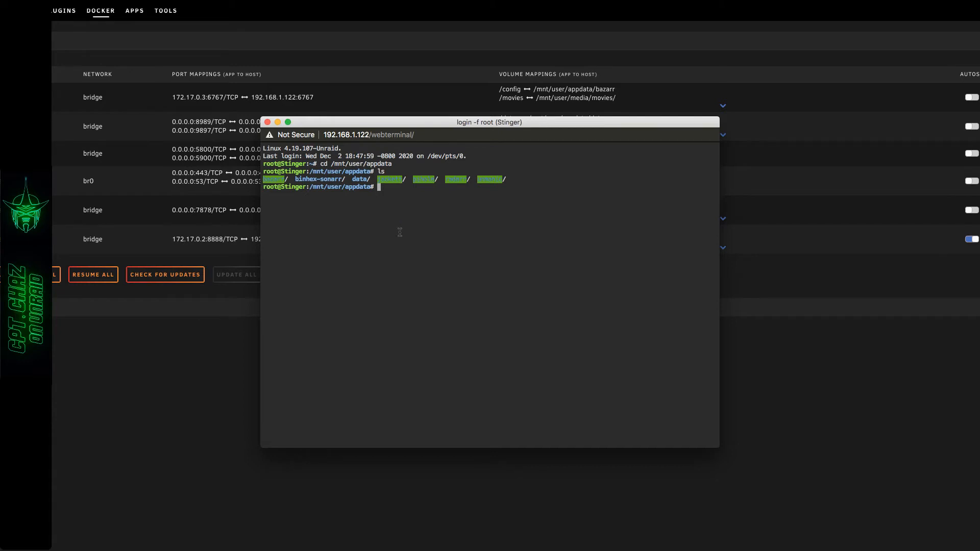
Step: Run rm -rfv jackett/ to delete the jackett folder and its contents
type("rm")
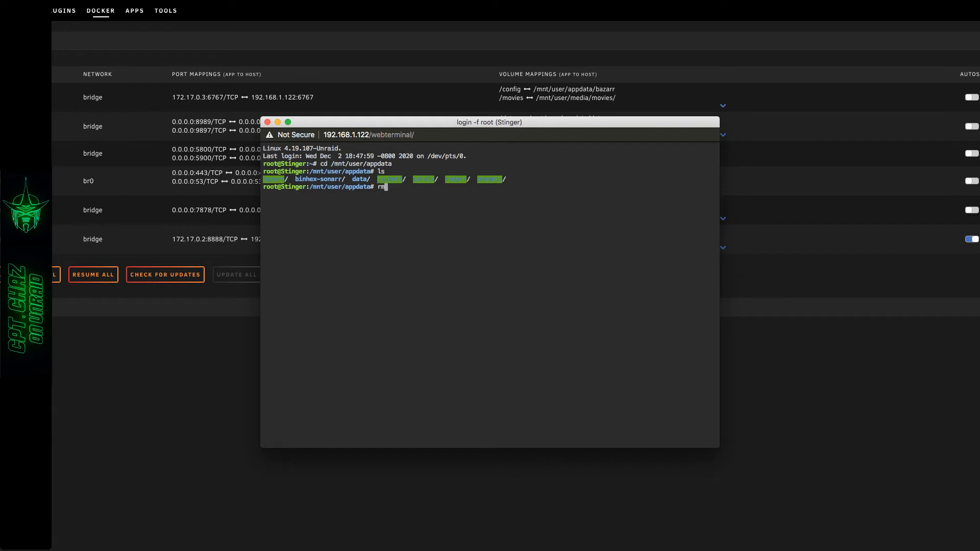
type("-")
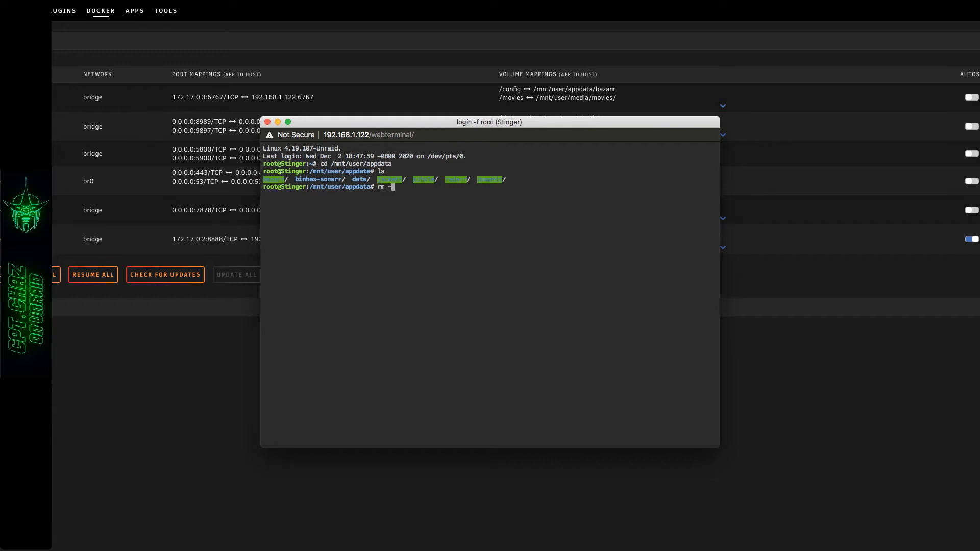
type("rfv")
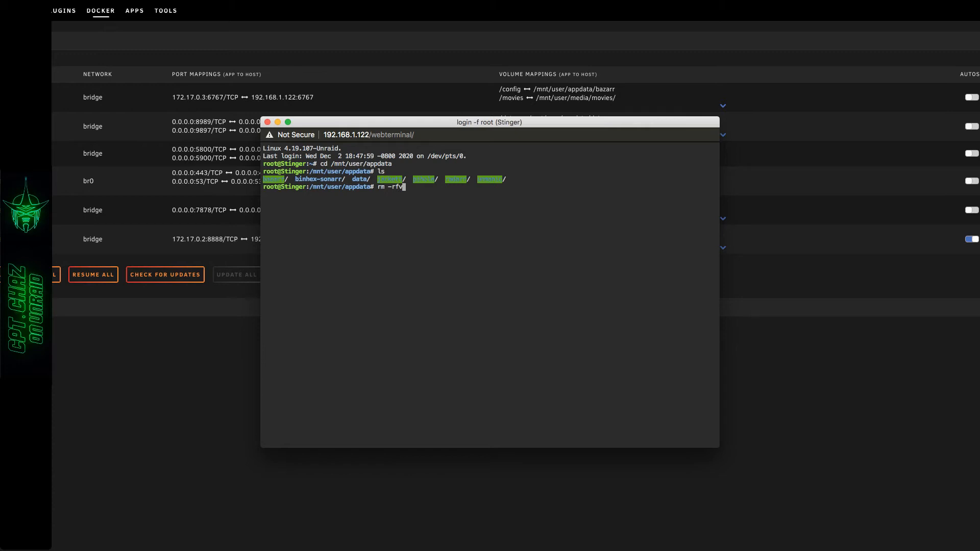
type("jac")
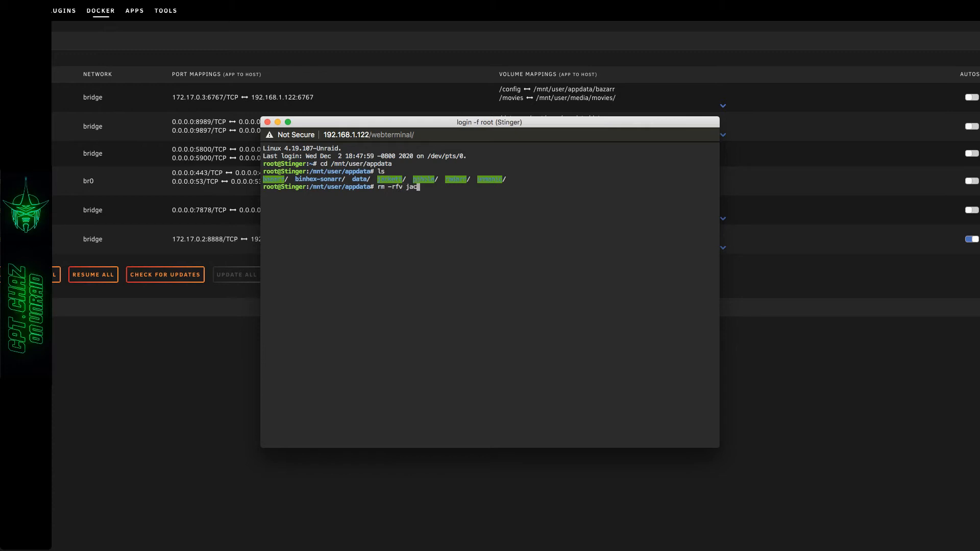
type("kett")
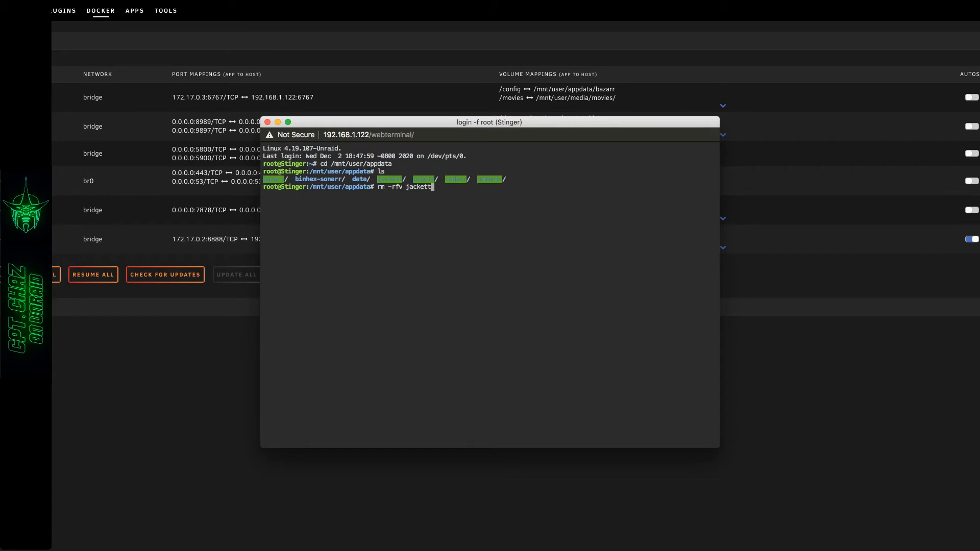
type("/")
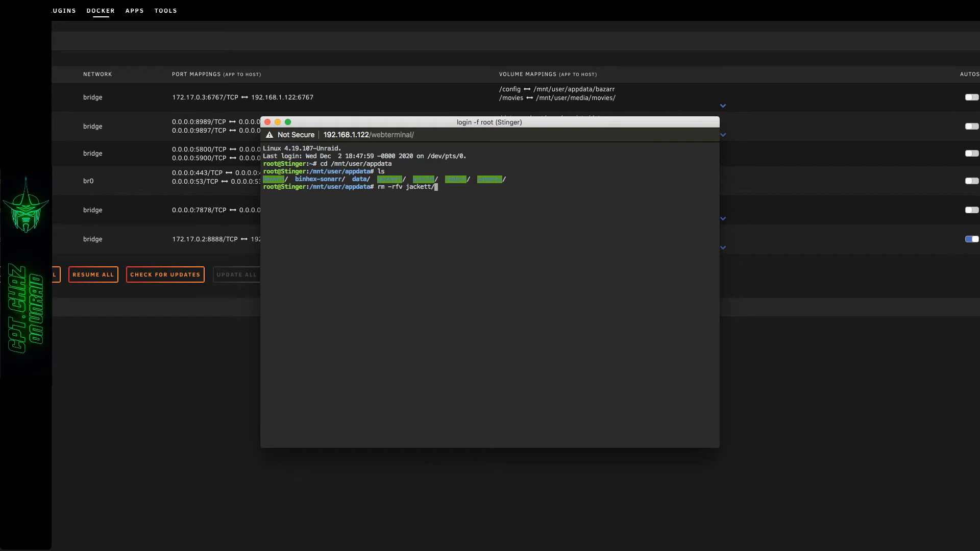
key("Return")
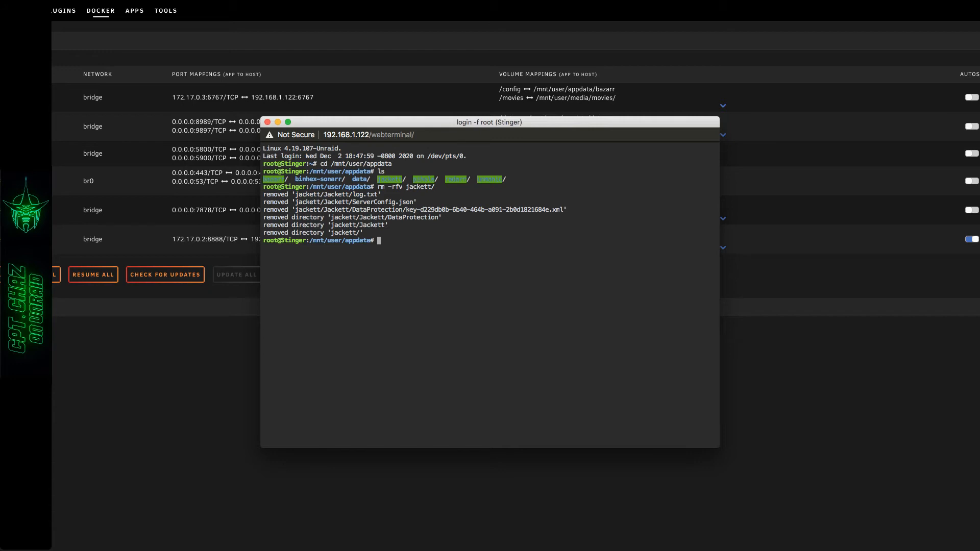
Step: Run ls in appdata to verify jackett is no longer listed
type("ls")
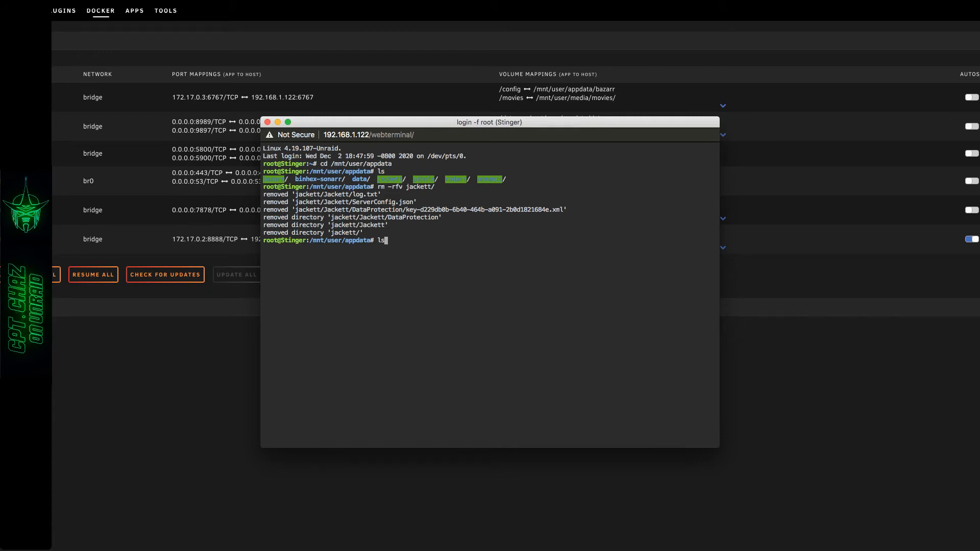
key("Return")
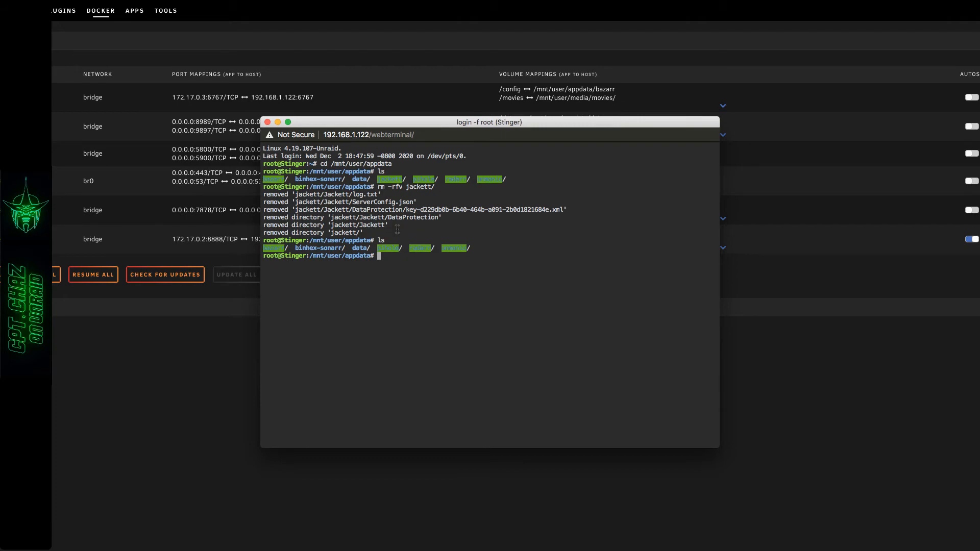
mouse_move(390, 275)
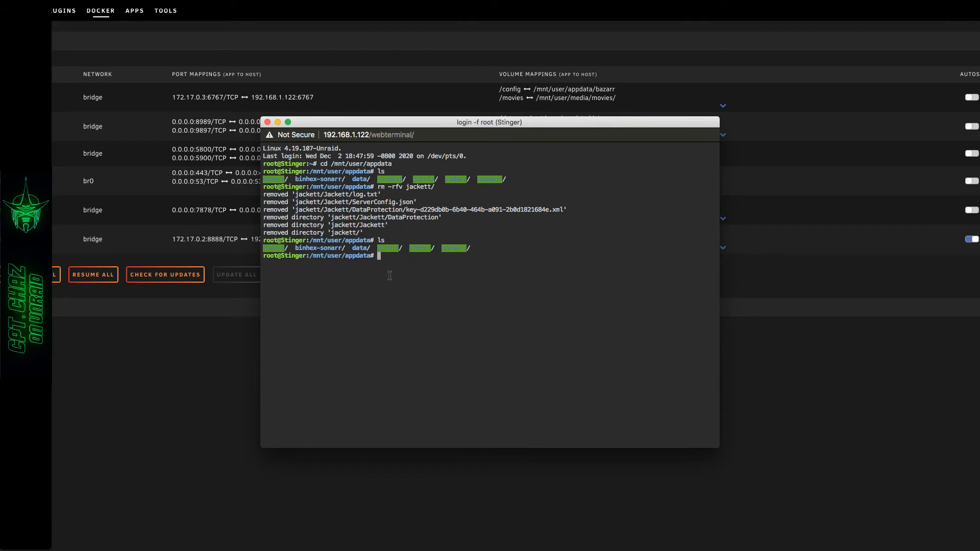